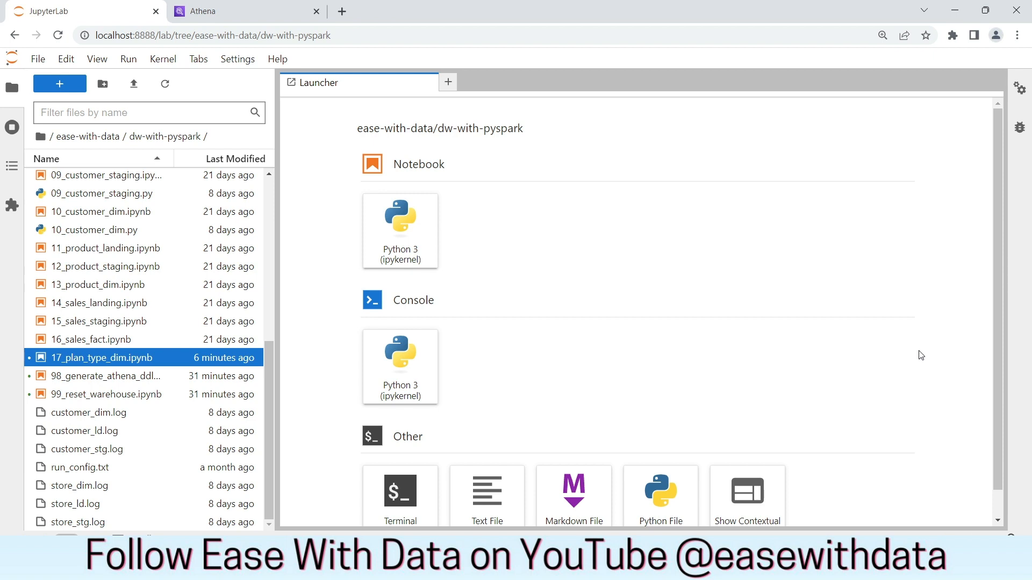
pyautogui.moveTo(127, 361)
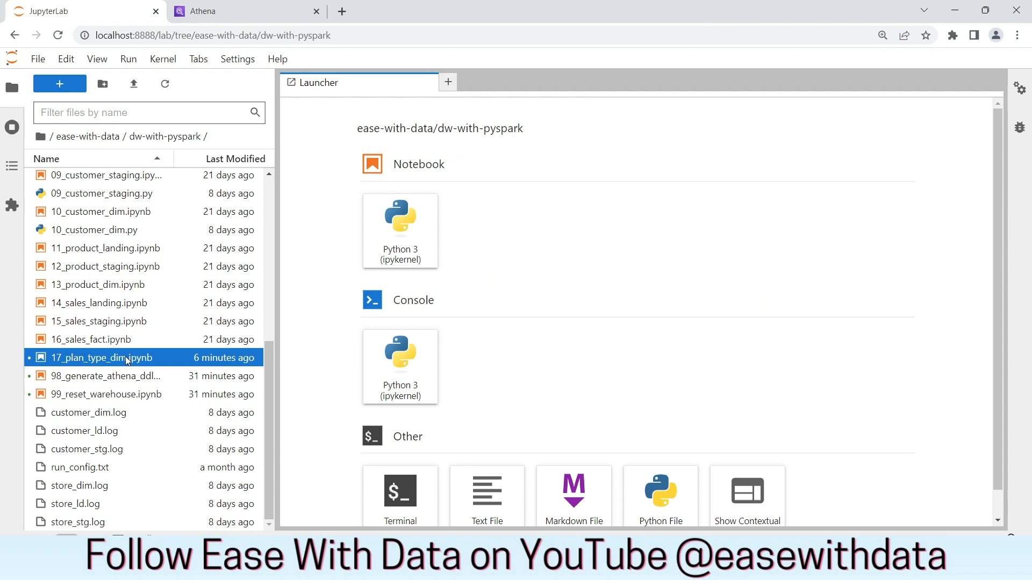
# Step: Review 17_plan_type_dim.ipynb, scrolling through the loaded GOLD, PLATINUM, DIAMOND, SILVER and NOT APPLICABLE rows
pyautogui.doubleClick(94, 358)
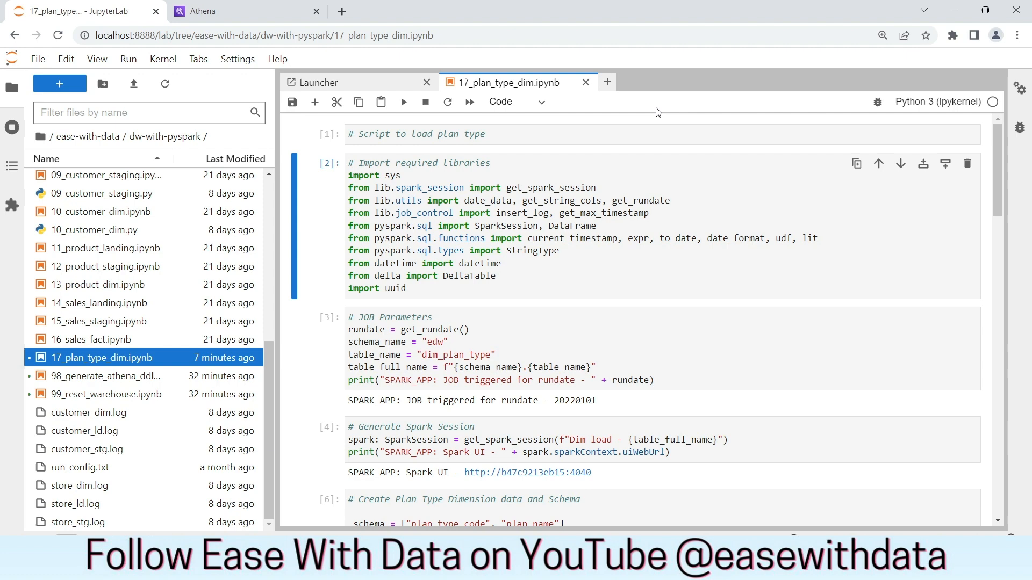
pyautogui.moveTo(658, 171)
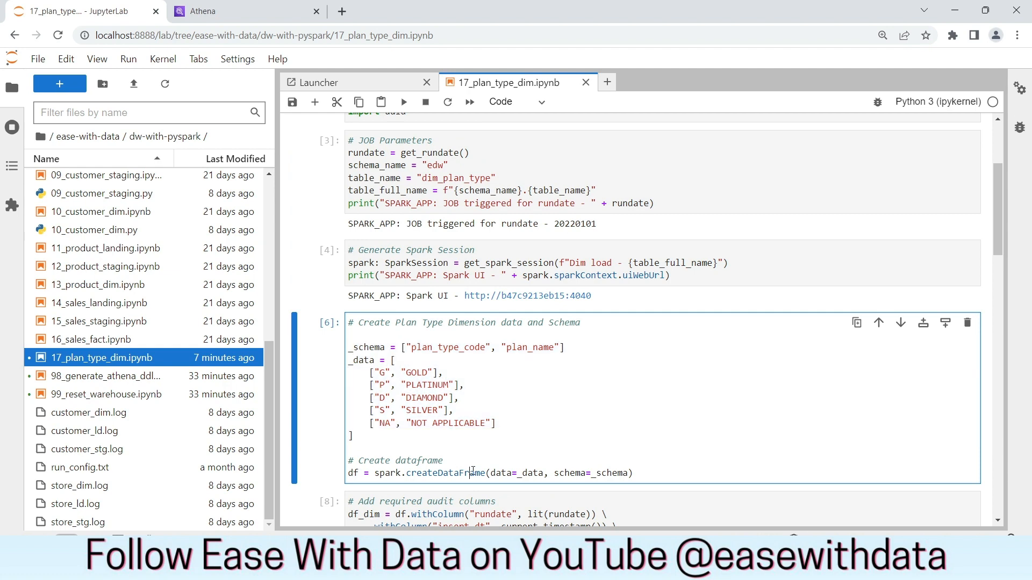
pyautogui.scroll(-3)
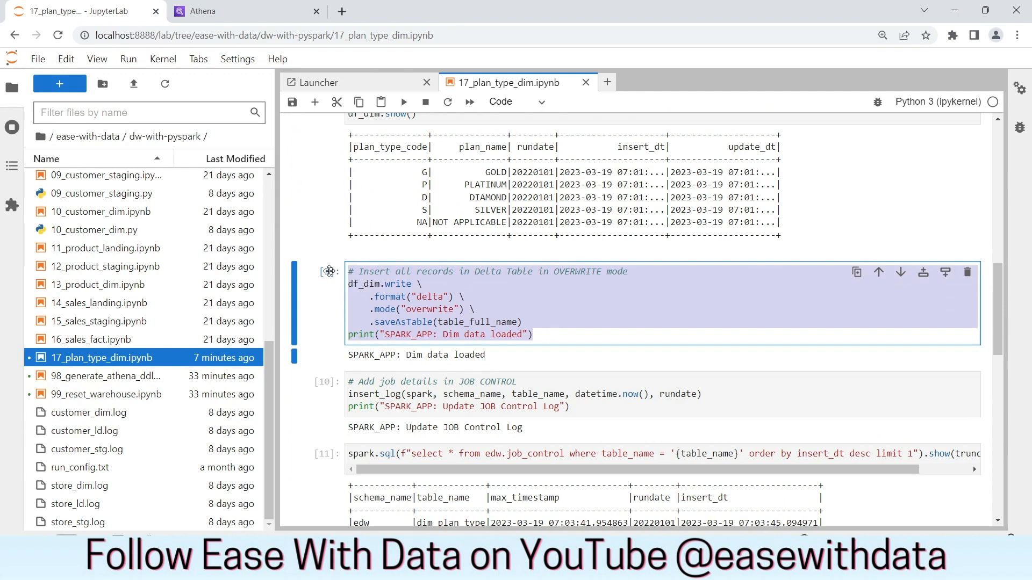
pyautogui.scroll(-3)
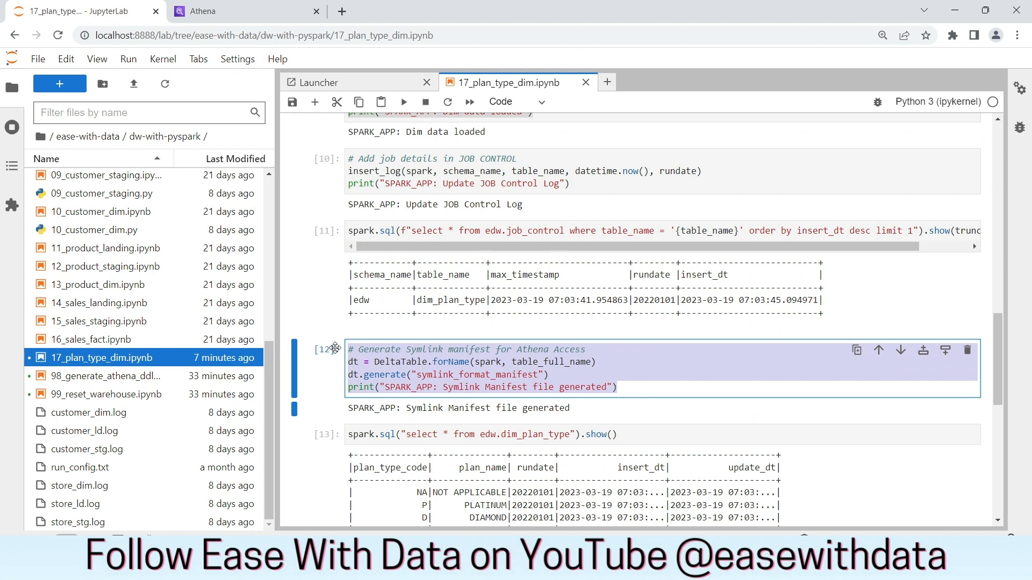
pyautogui.scroll(-3)
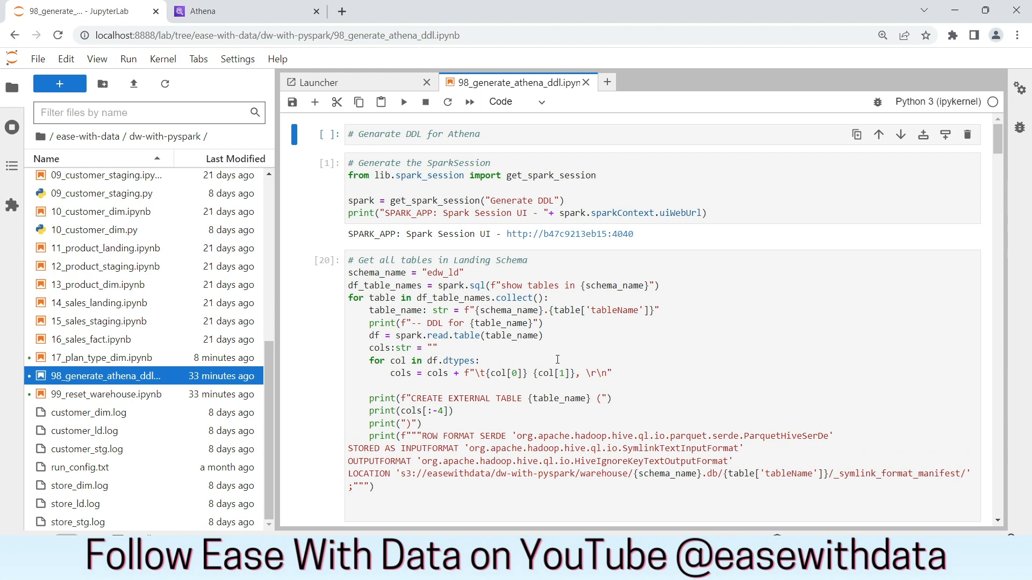
# Step: Review the generated CREATE EXTERNAL TABLE statements for the landing, staging and DW schemas
pyautogui.click(404, 101)
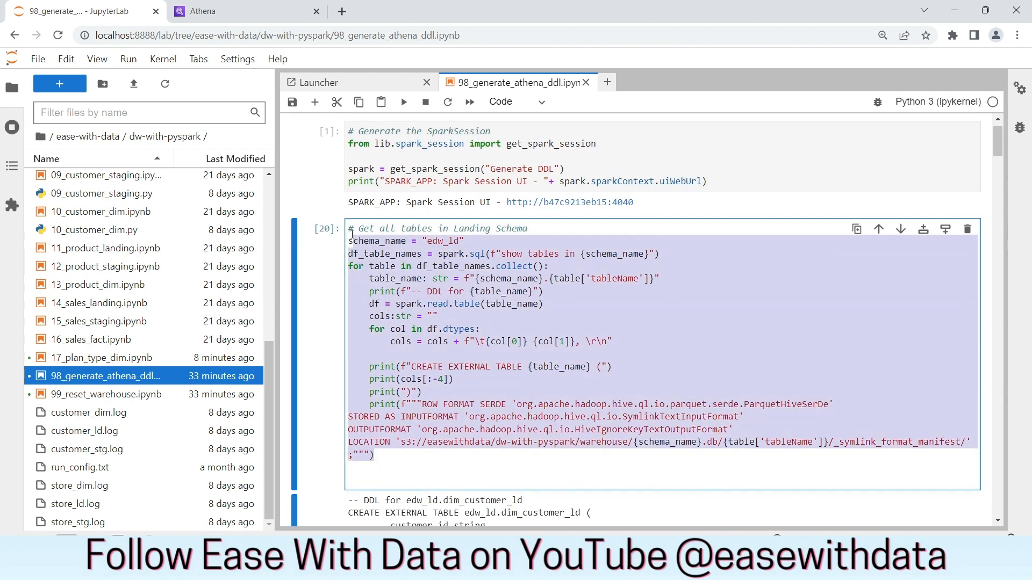
pyautogui.scroll(-3)
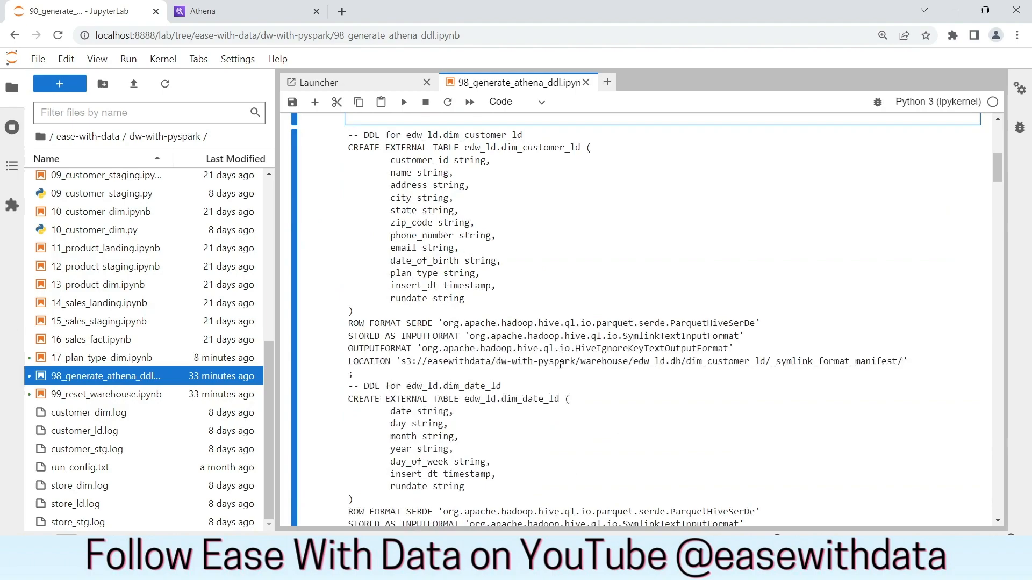
pyautogui.scroll(-3)
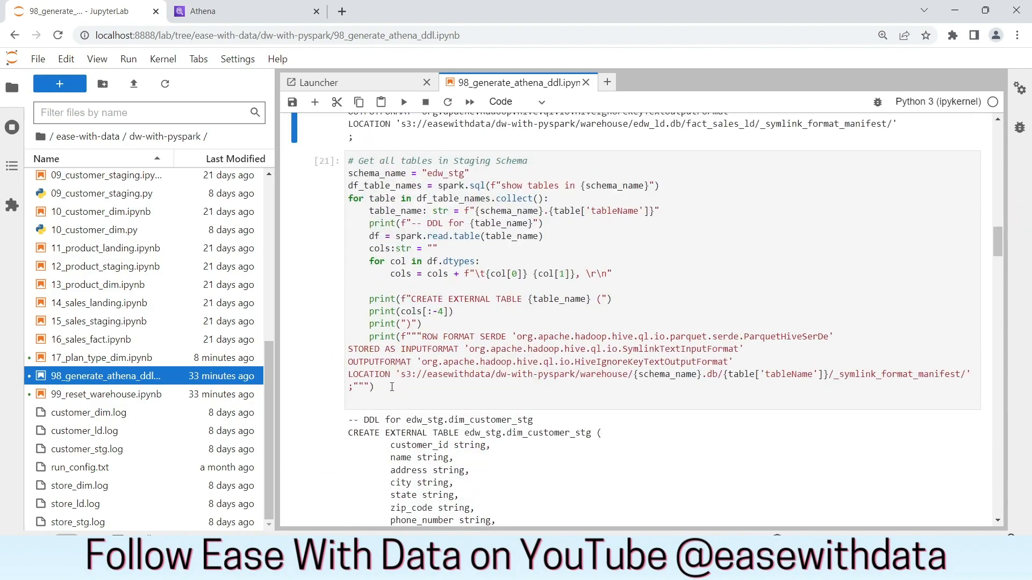
pyautogui.scroll(-3)
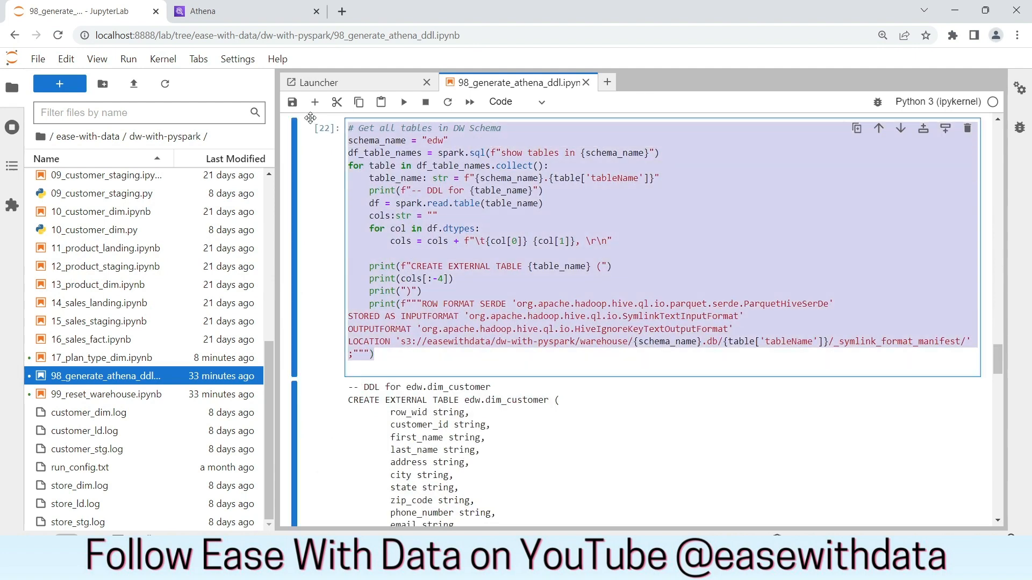
pyautogui.scroll(-3)
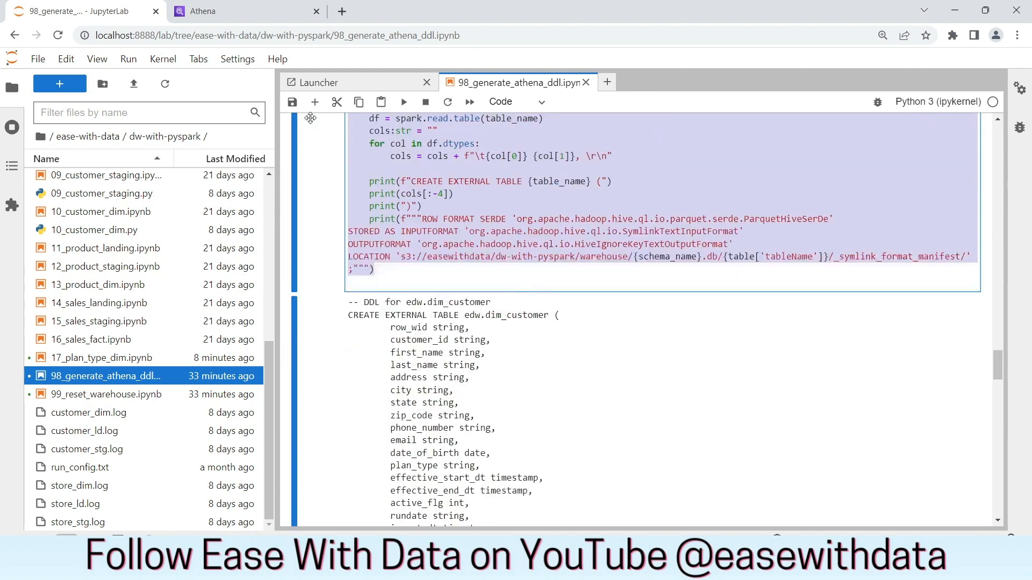
pyautogui.scroll(-3)
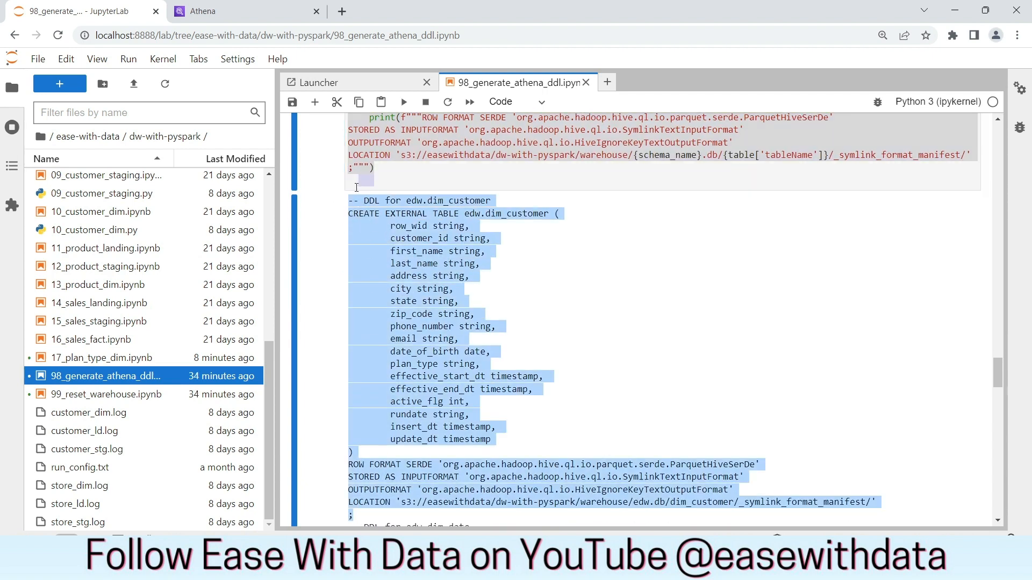
pyautogui.scroll(-3)
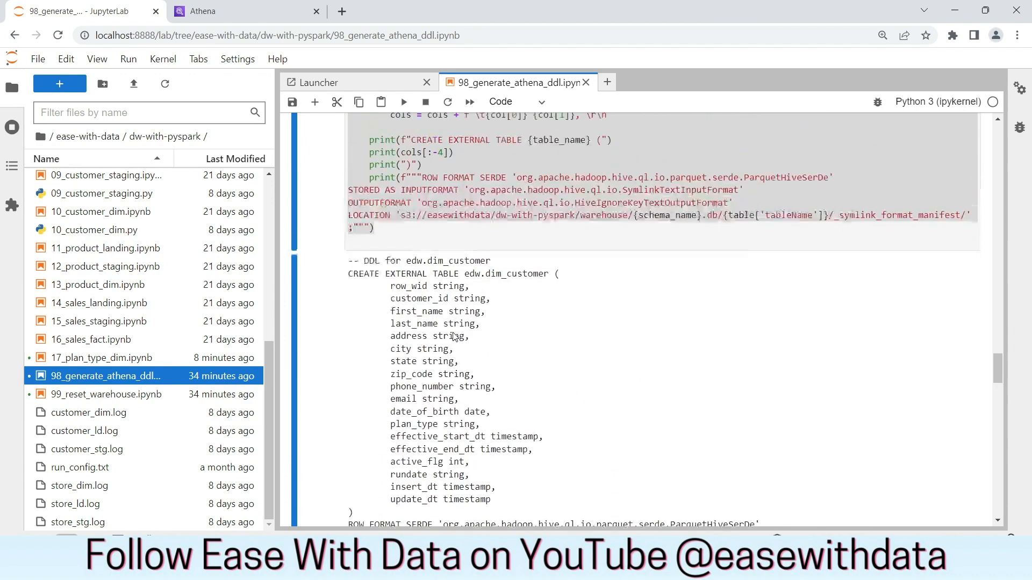
pyautogui.scroll(-3)
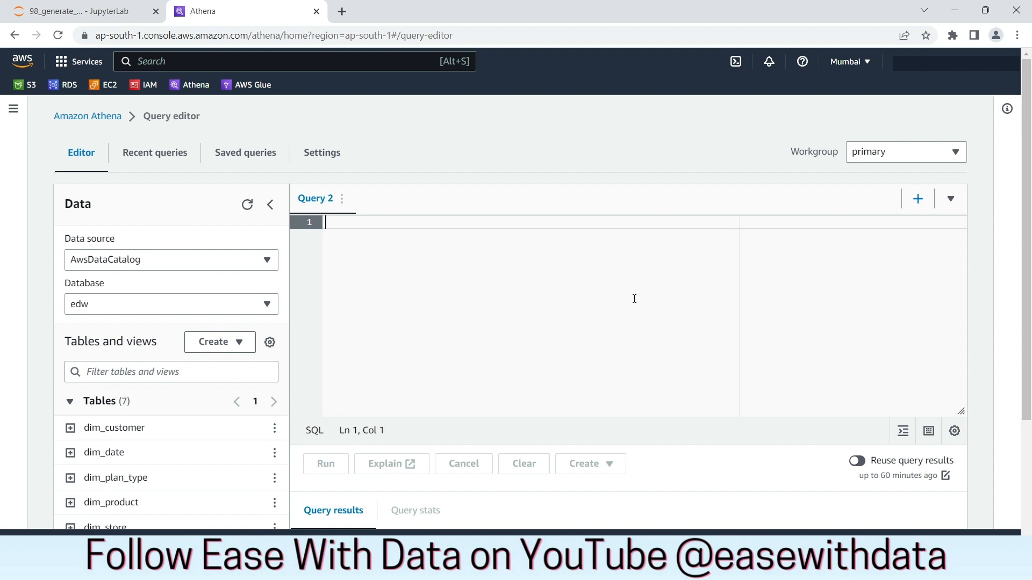
# Step: Scroll the Athena query editor to view the edw database's seven tables
pyautogui.scroll(-3)
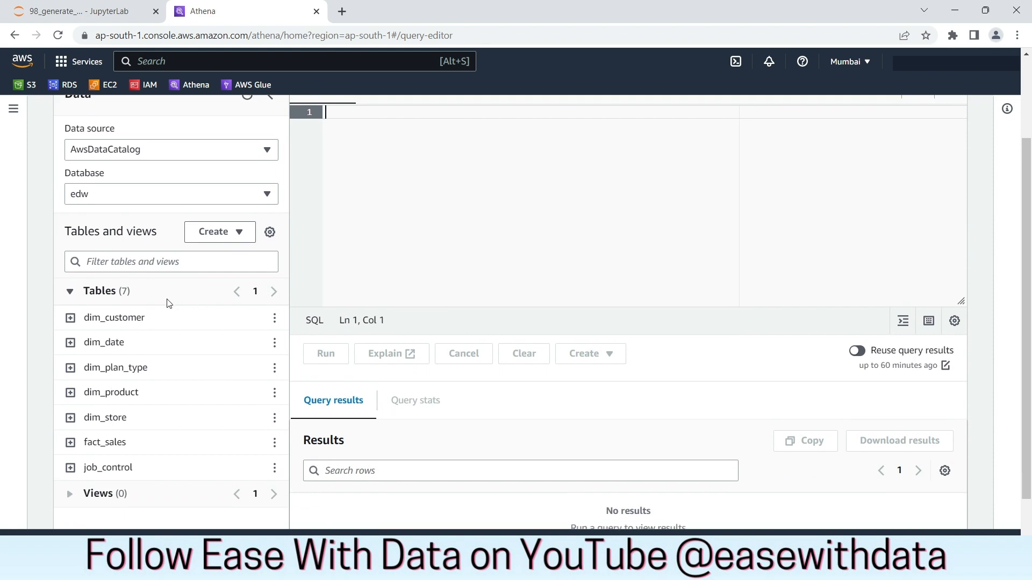
pyautogui.moveTo(105, 438)
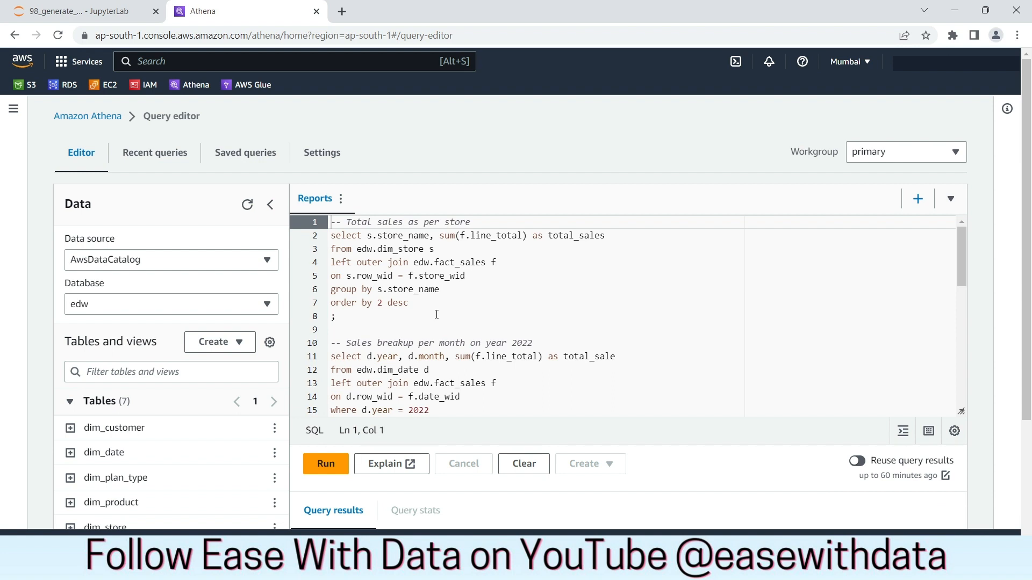
# Step: Run the 'Total sales as per store' query, returning seven Pet House stores ranked by sales
pyautogui.moveTo(330, 221); pyautogui.dragTo(335, 316)
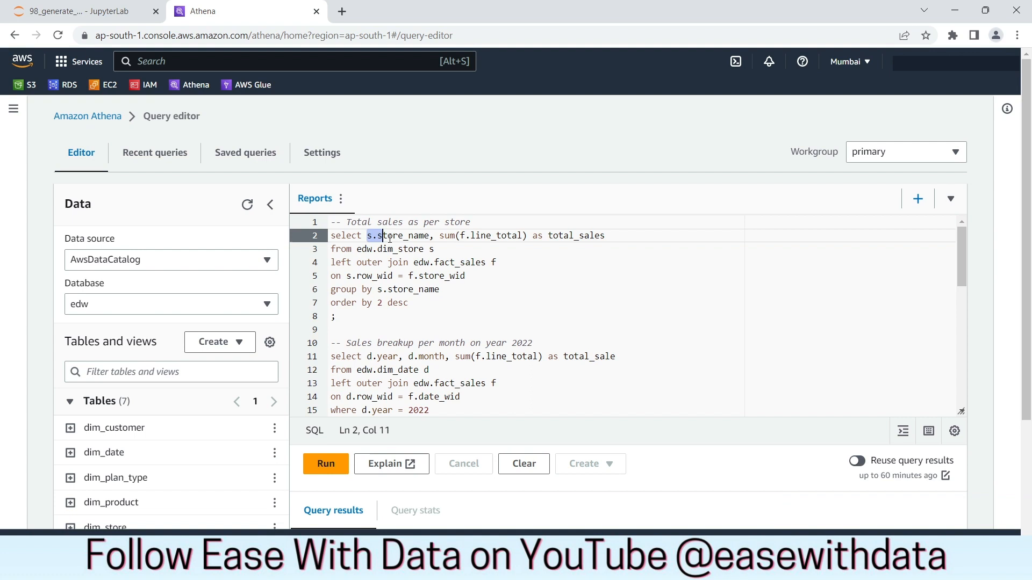
pyautogui.click(527, 235)
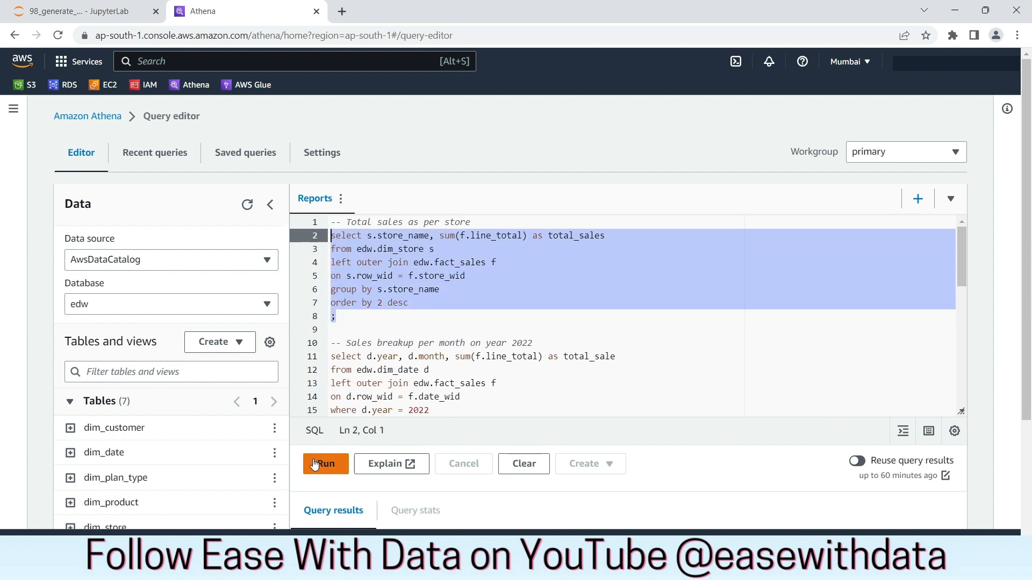
pyautogui.click(325, 465)
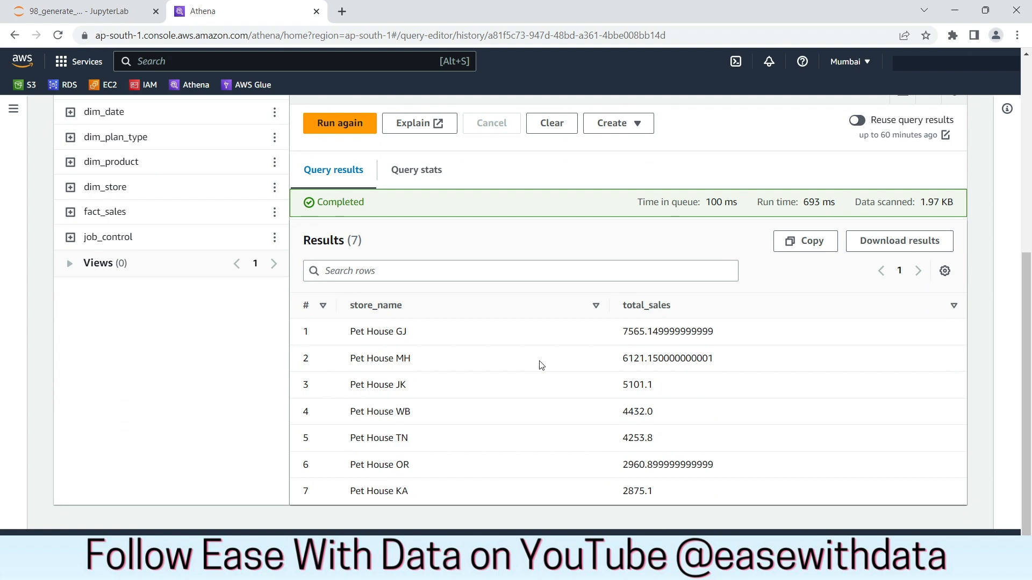
pyautogui.moveTo(660, 343)
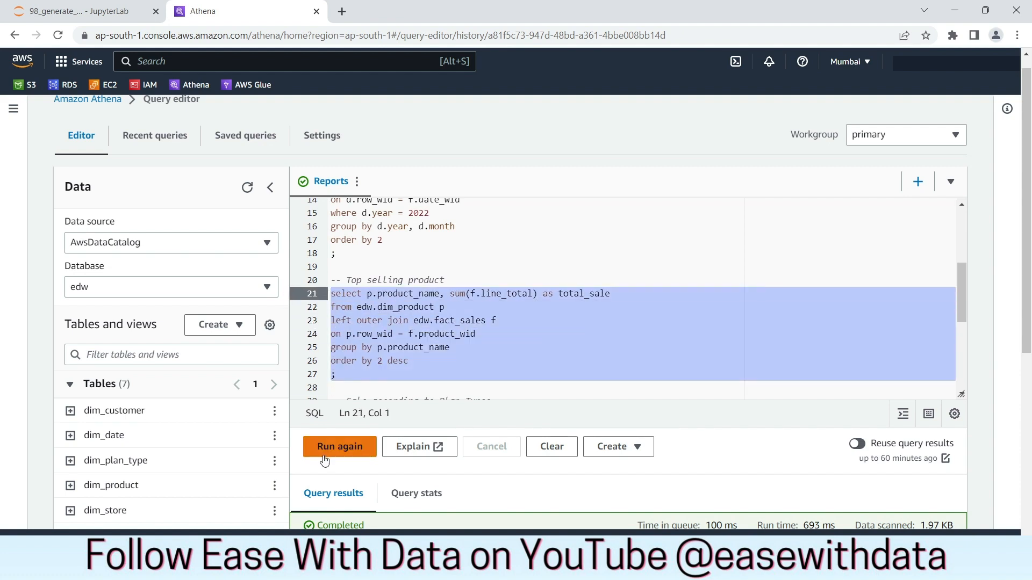
# Step: Run the 'Top selling product' report query
pyautogui.click(340, 446)
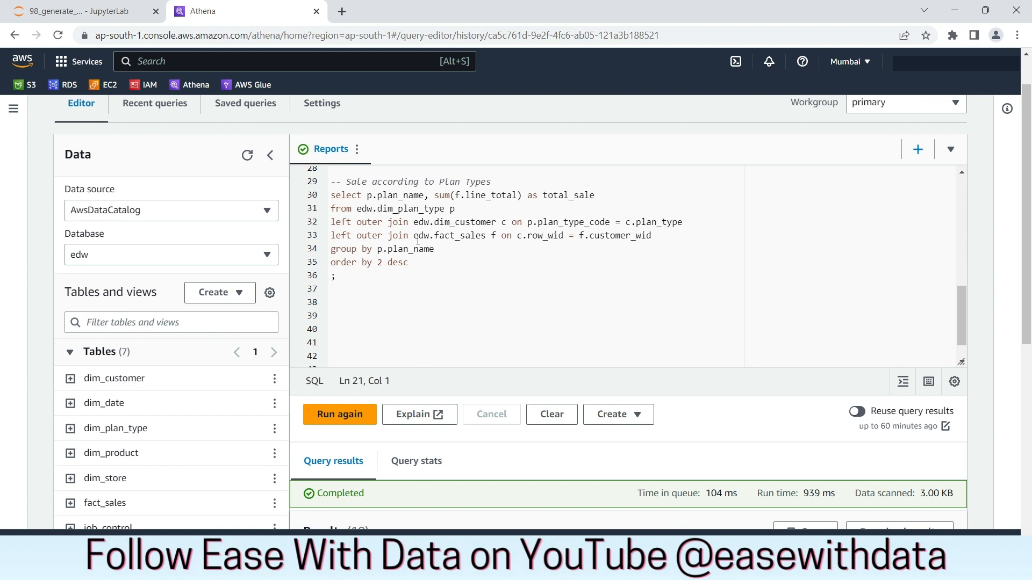
# Step: Run the 'Sale according to Plan Types' query and highlight the SILVER plan lacking a sales total
pyautogui.doubleClick(400, 208)
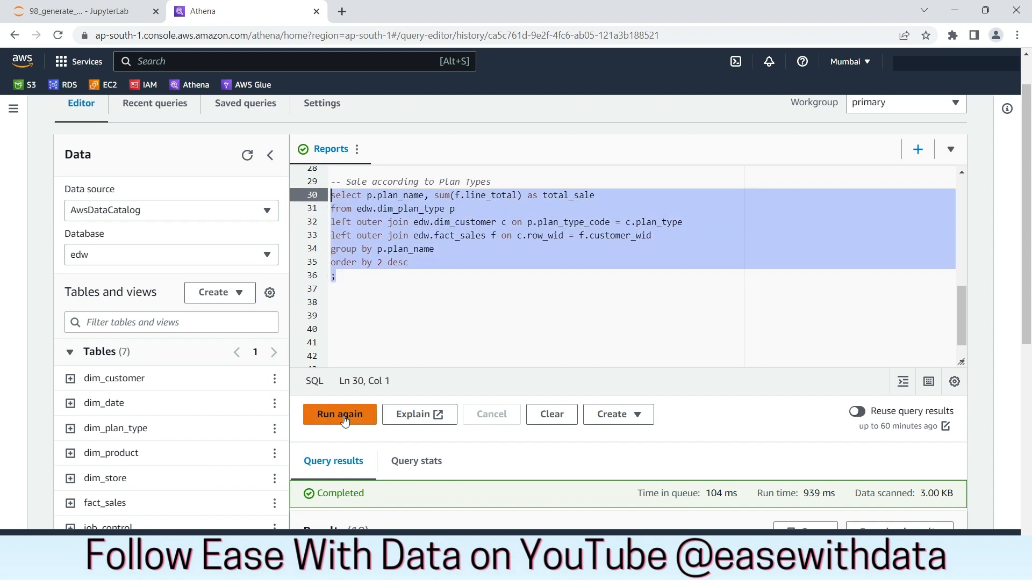
pyautogui.click(340, 415)
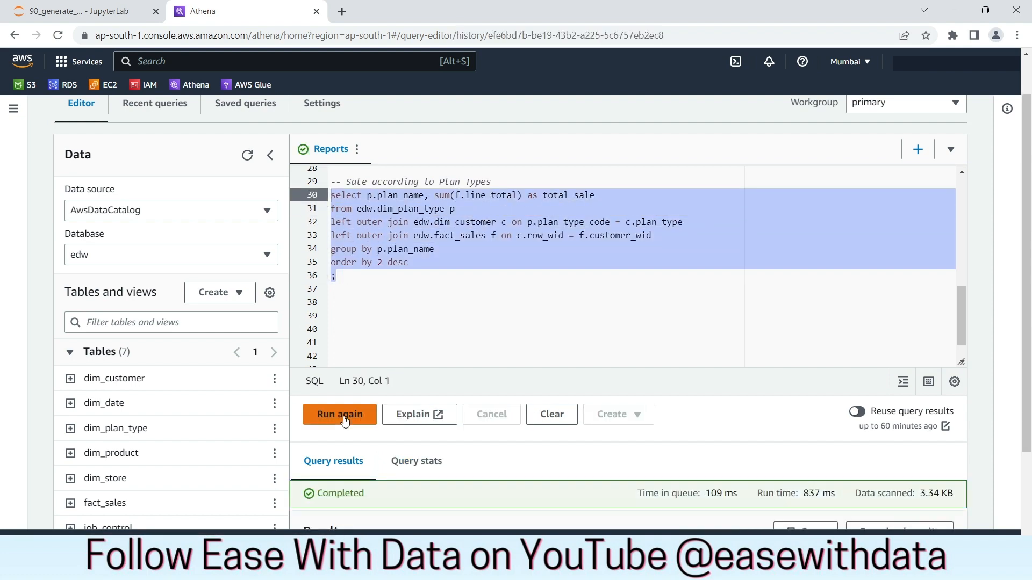
pyautogui.scroll(-3)
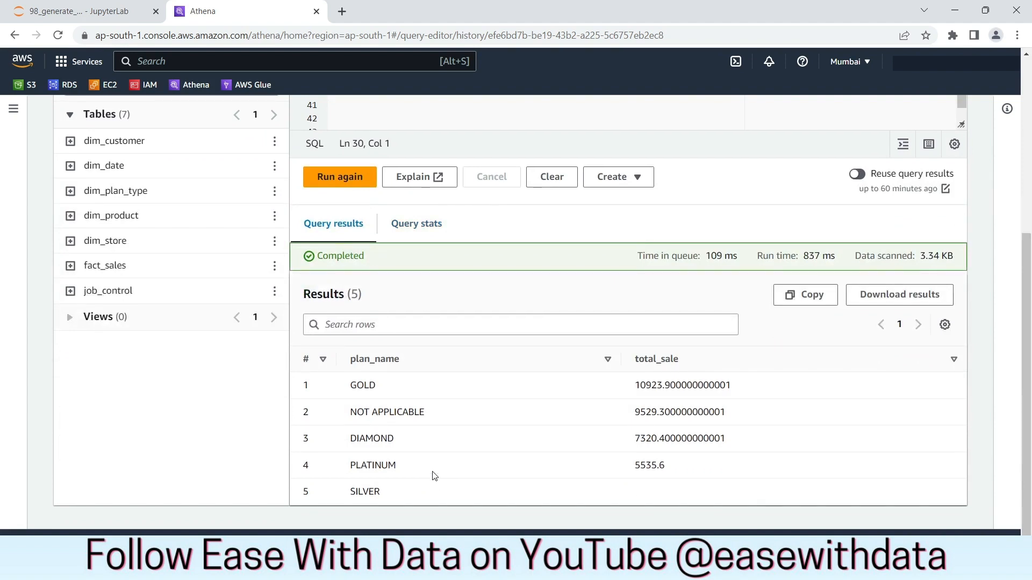
pyautogui.moveTo(354, 390)
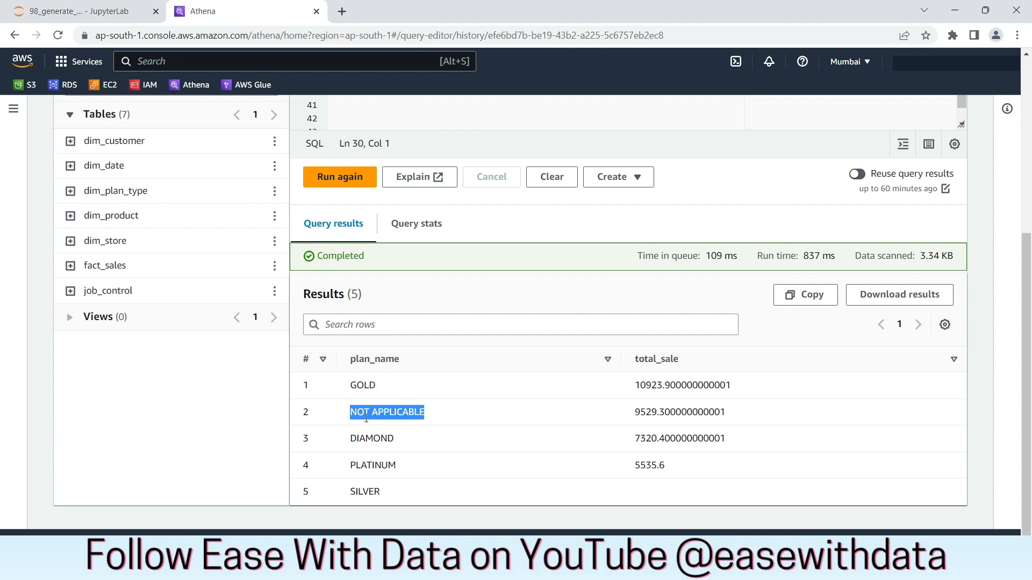
pyautogui.moveTo(637, 425)
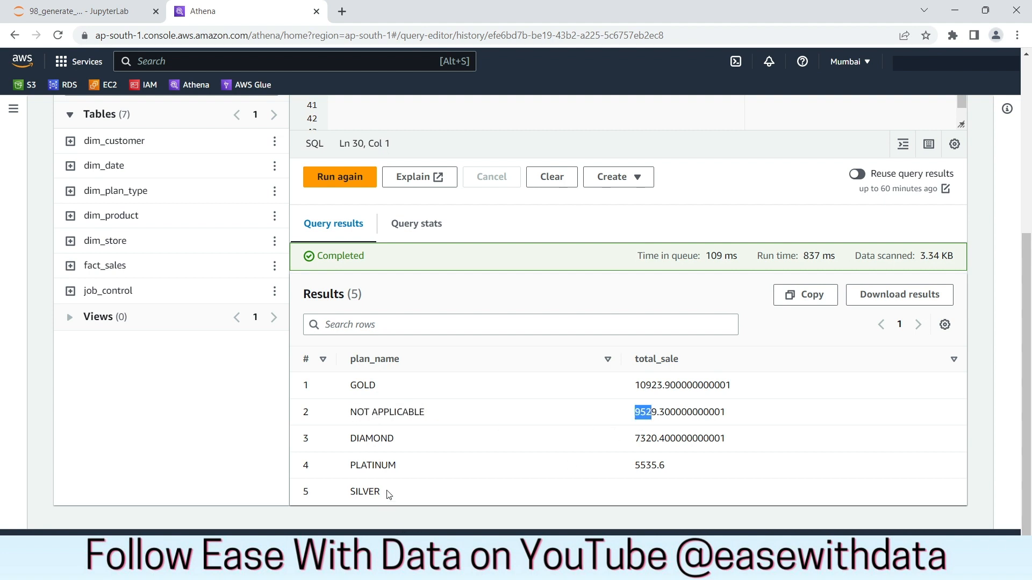
pyautogui.doubleClick(363, 492)
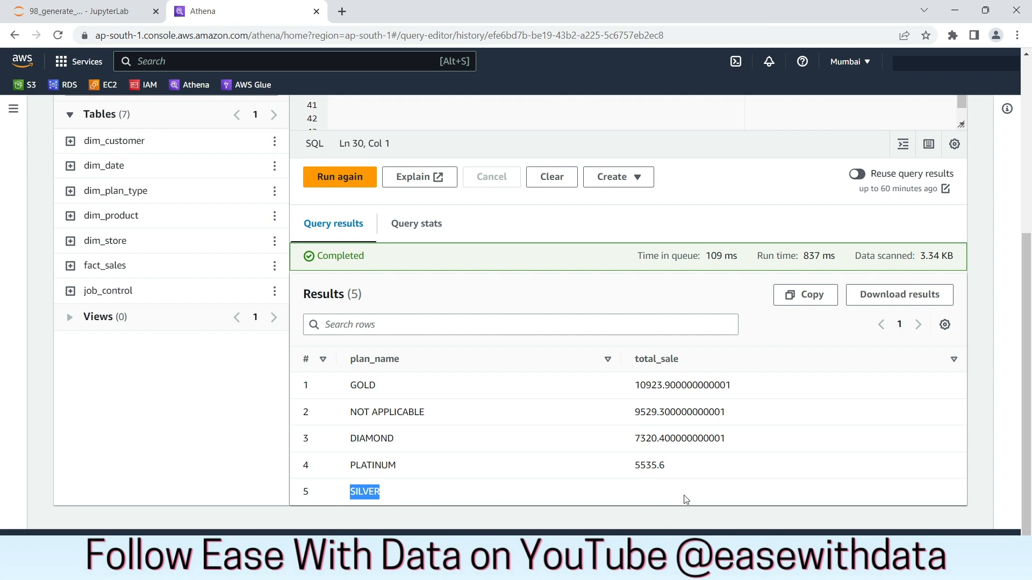